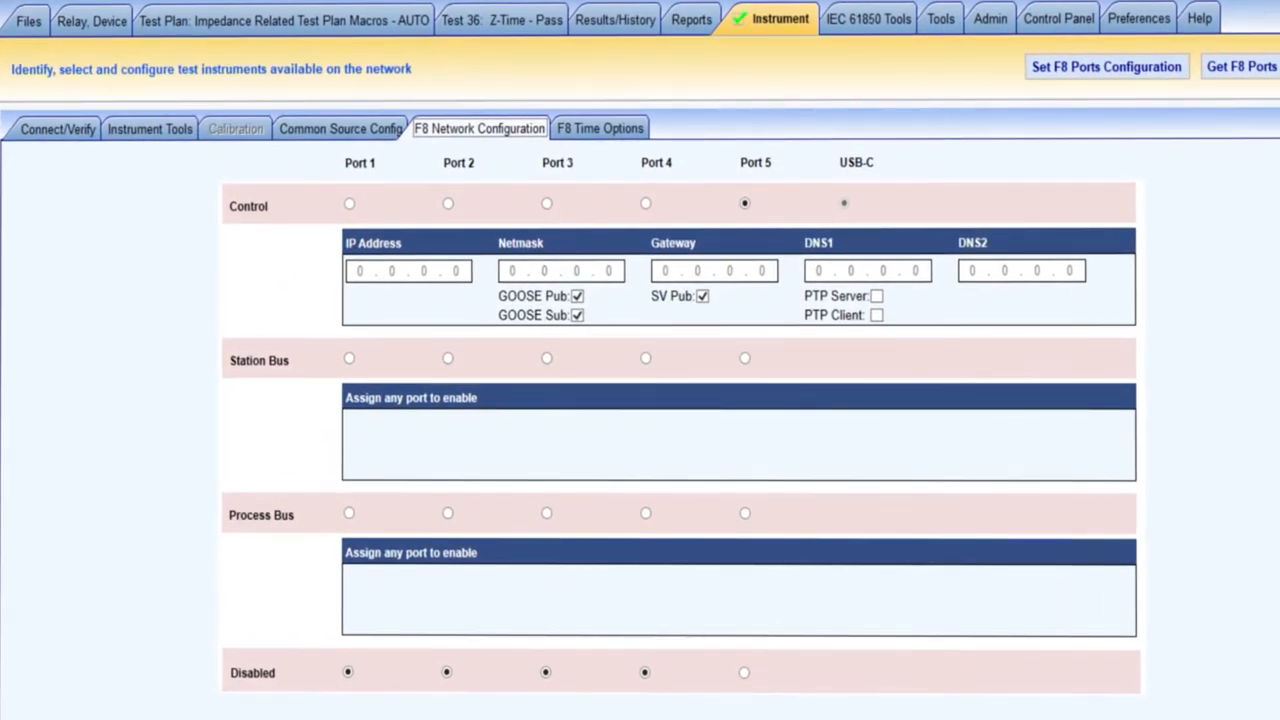
# Run the Test 36 Z-Time Pass impedance test so its ABC fault points plot on the R-X plane
pyautogui.click(500, 20)
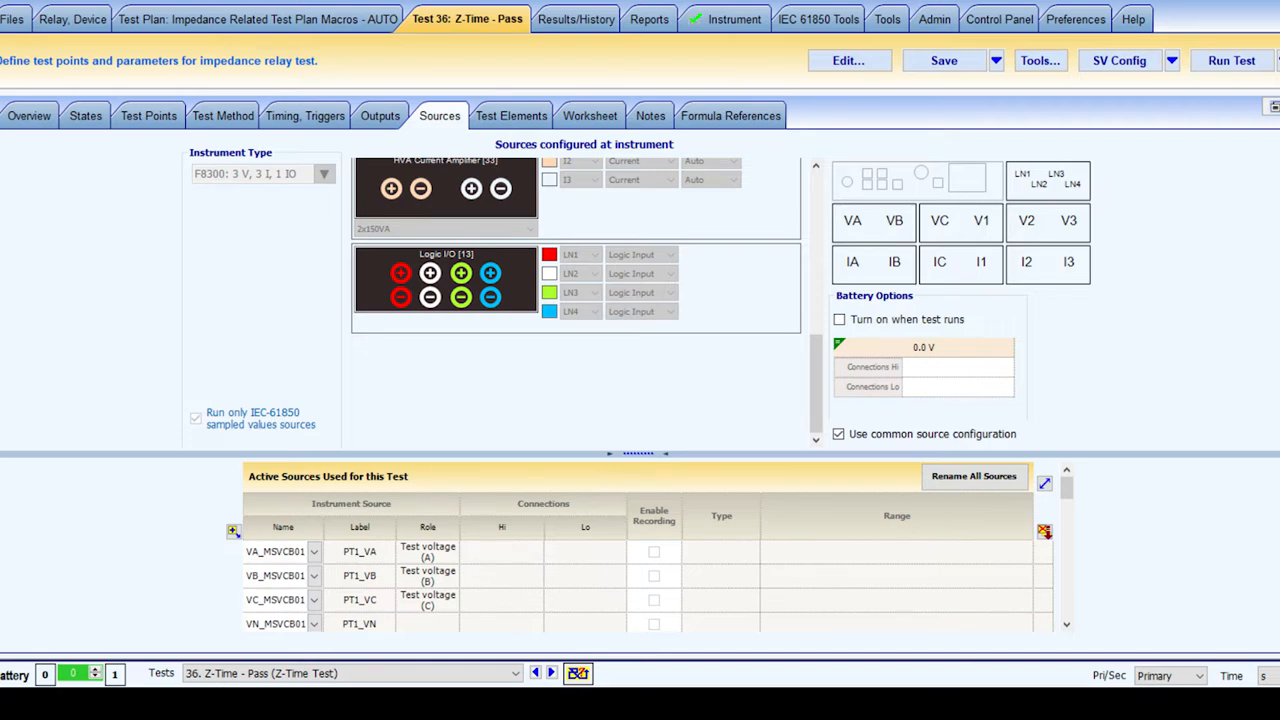
pyautogui.click(1232, 60)
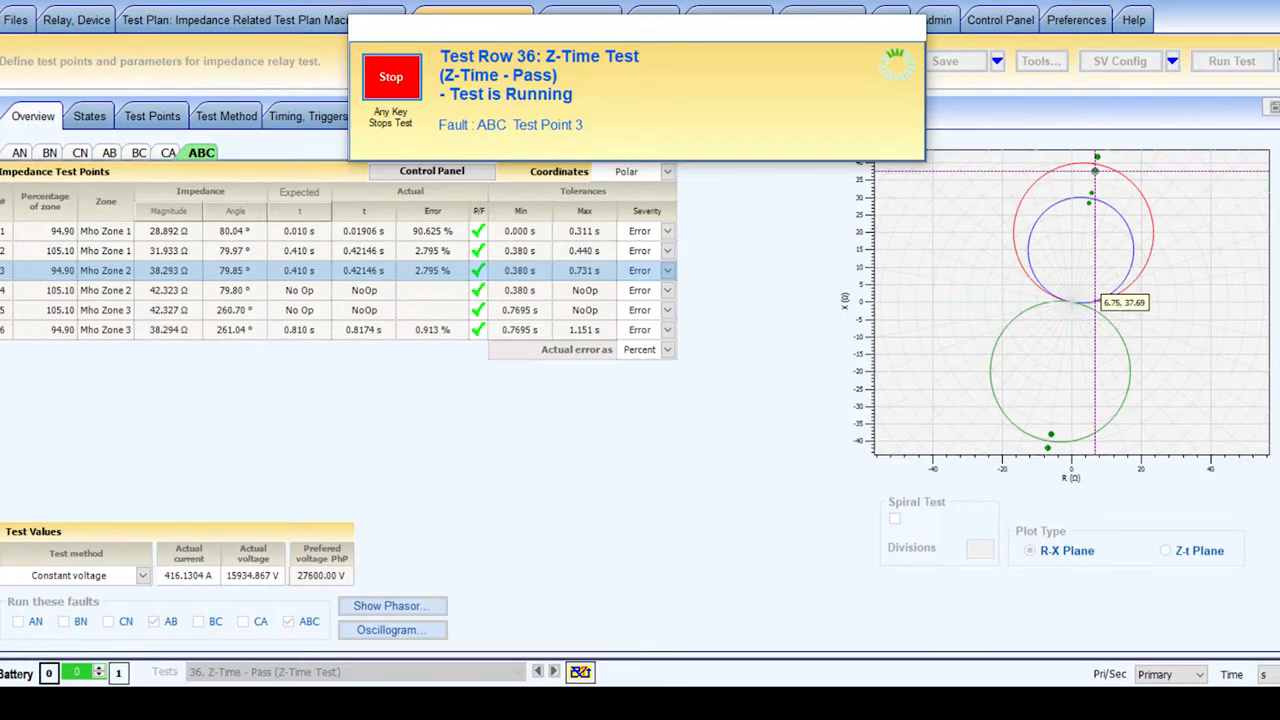